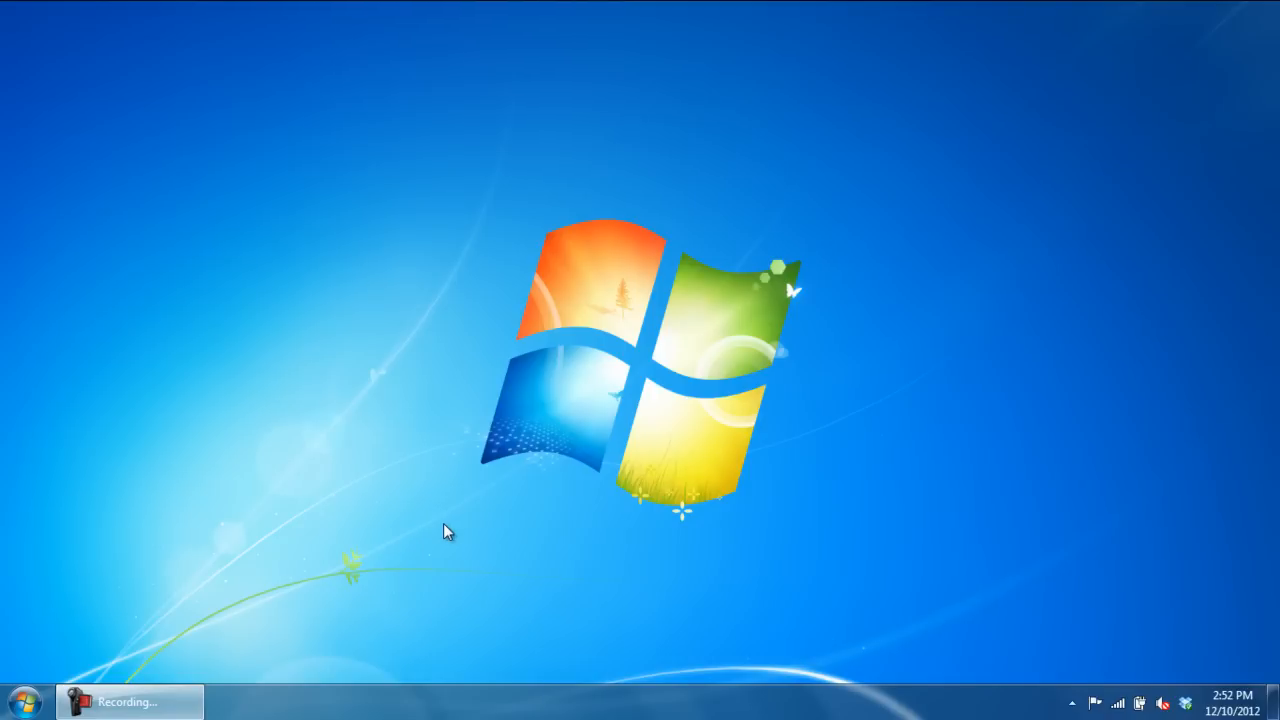
Step: Open the Start menu from the Windows 7 taskbar
left_click(15, 700)
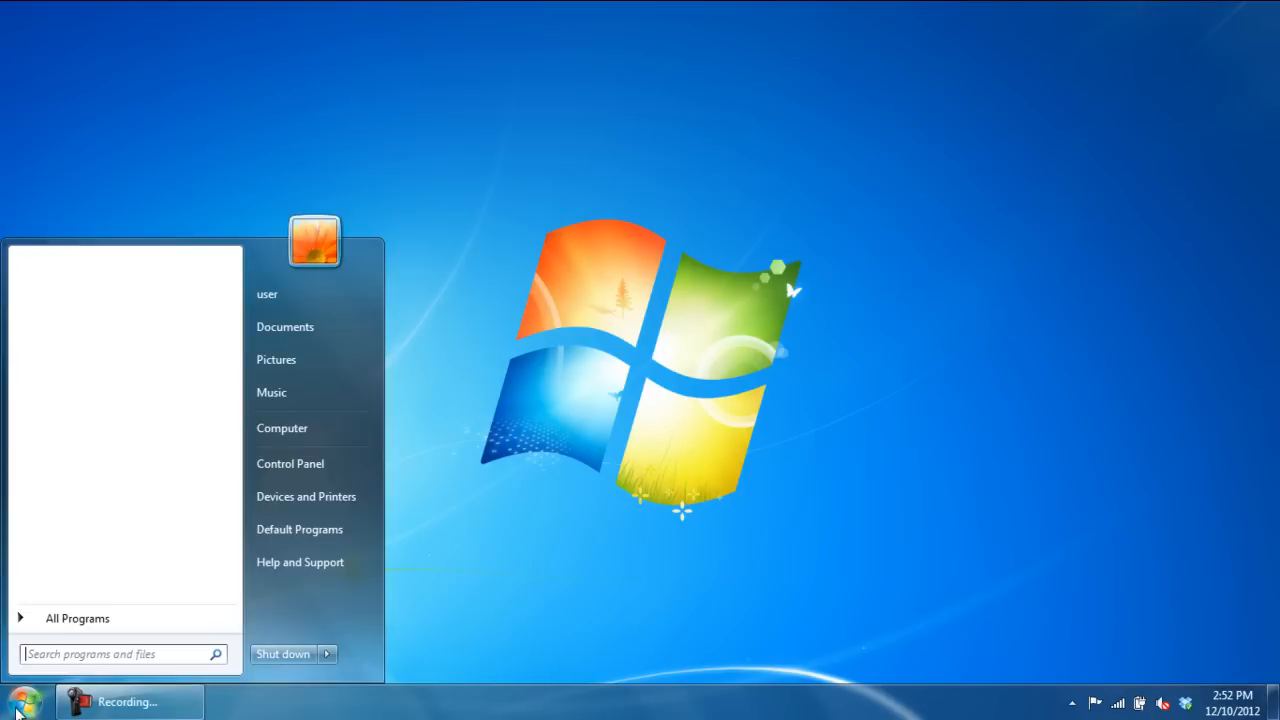
Step: Open Control Panel's network status and tasks, then the Wireless Network Connection status
left_click(290, 463)
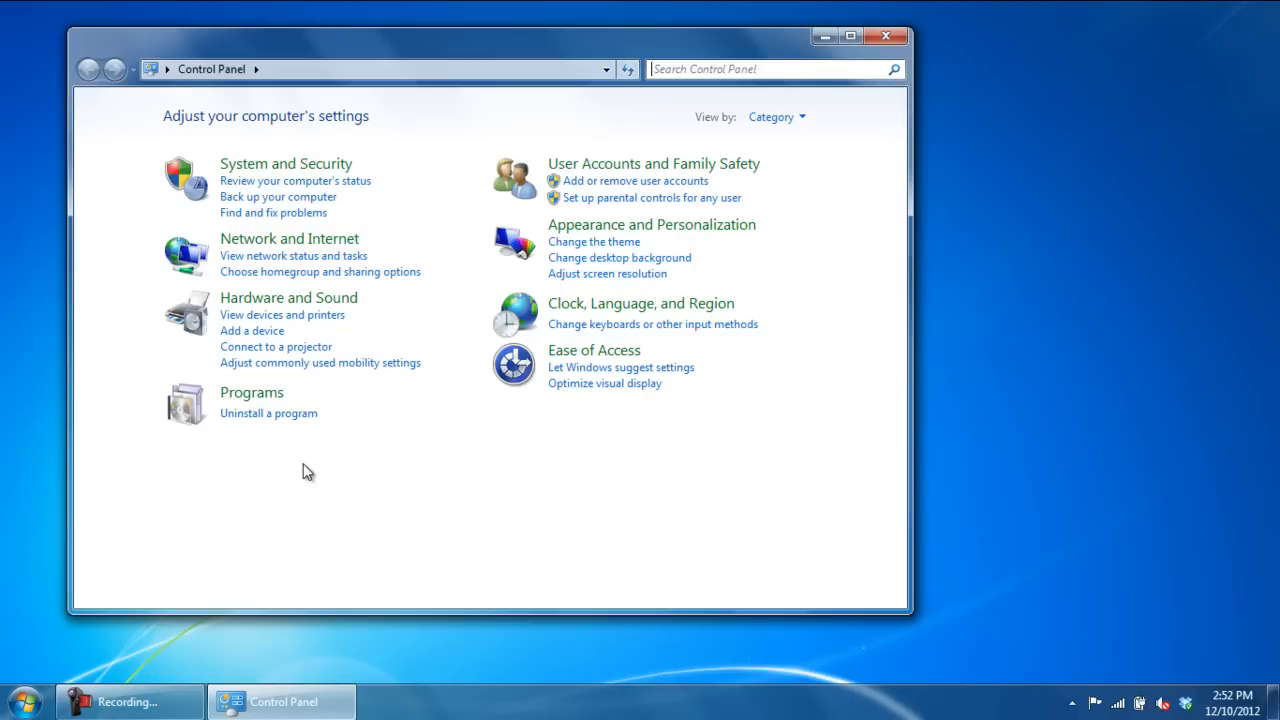
mouse_move(315, 263)
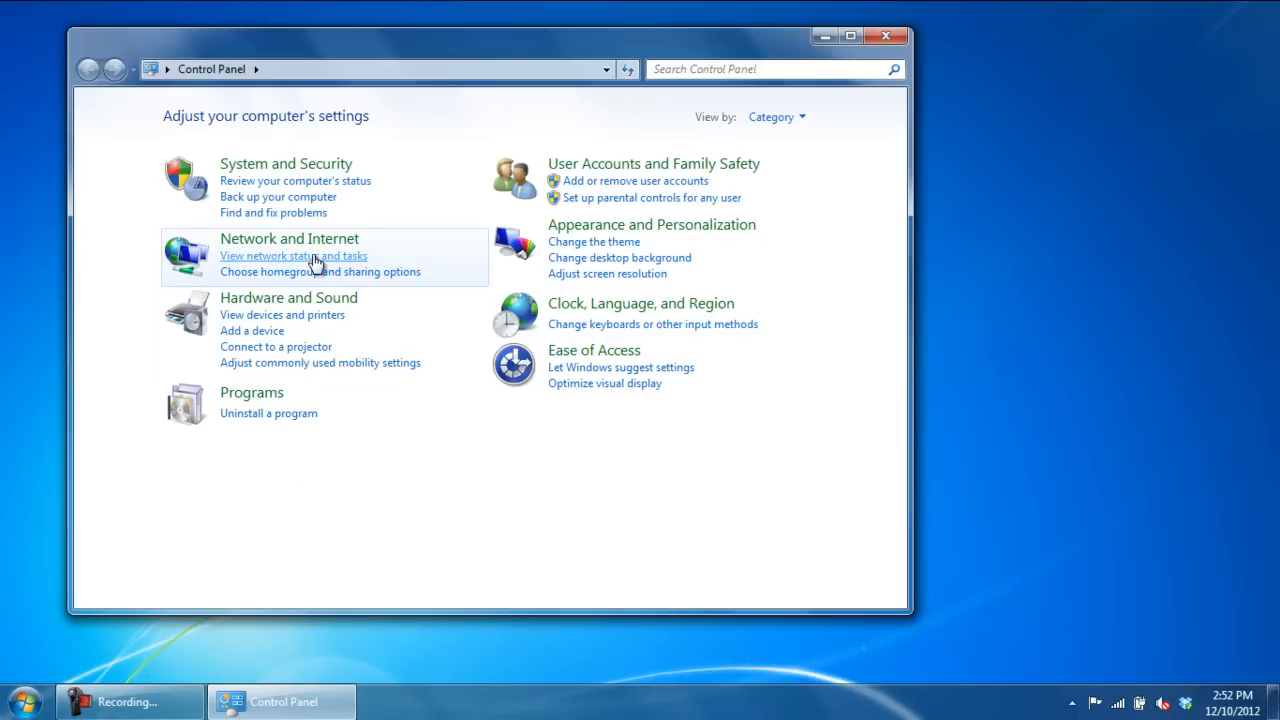
left_click(293, 255)
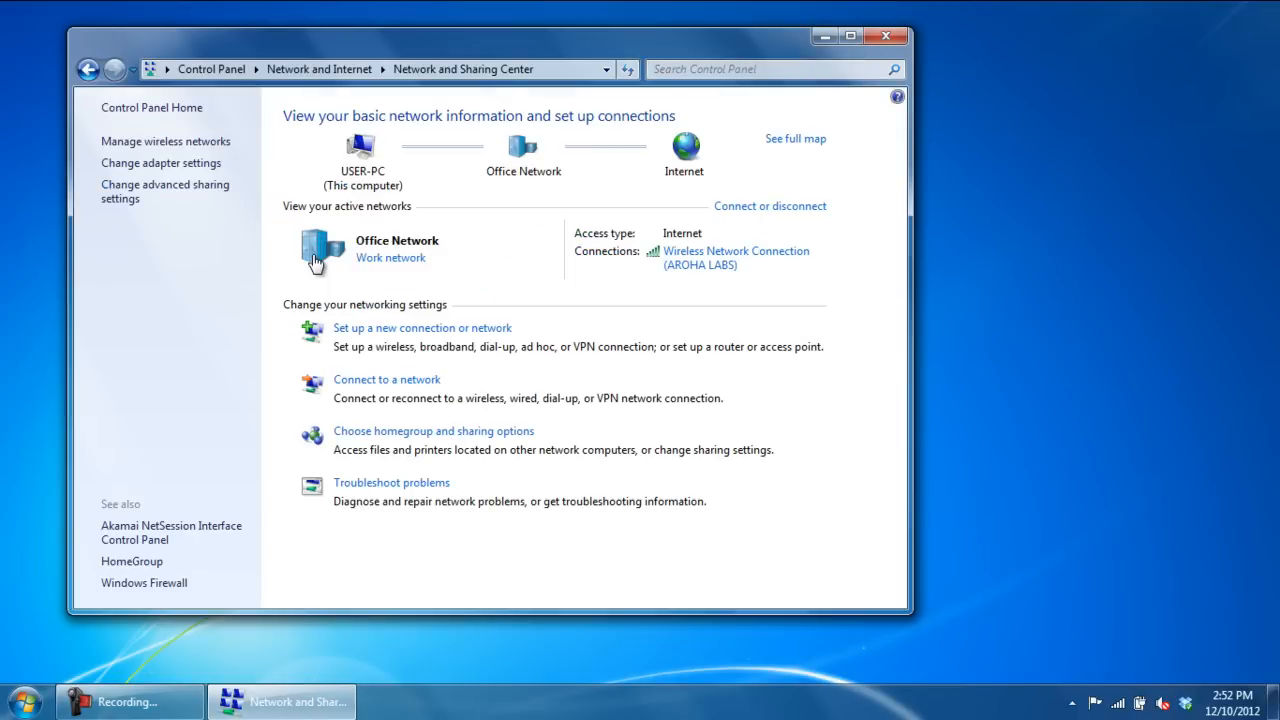
mouse_move(688, 286)
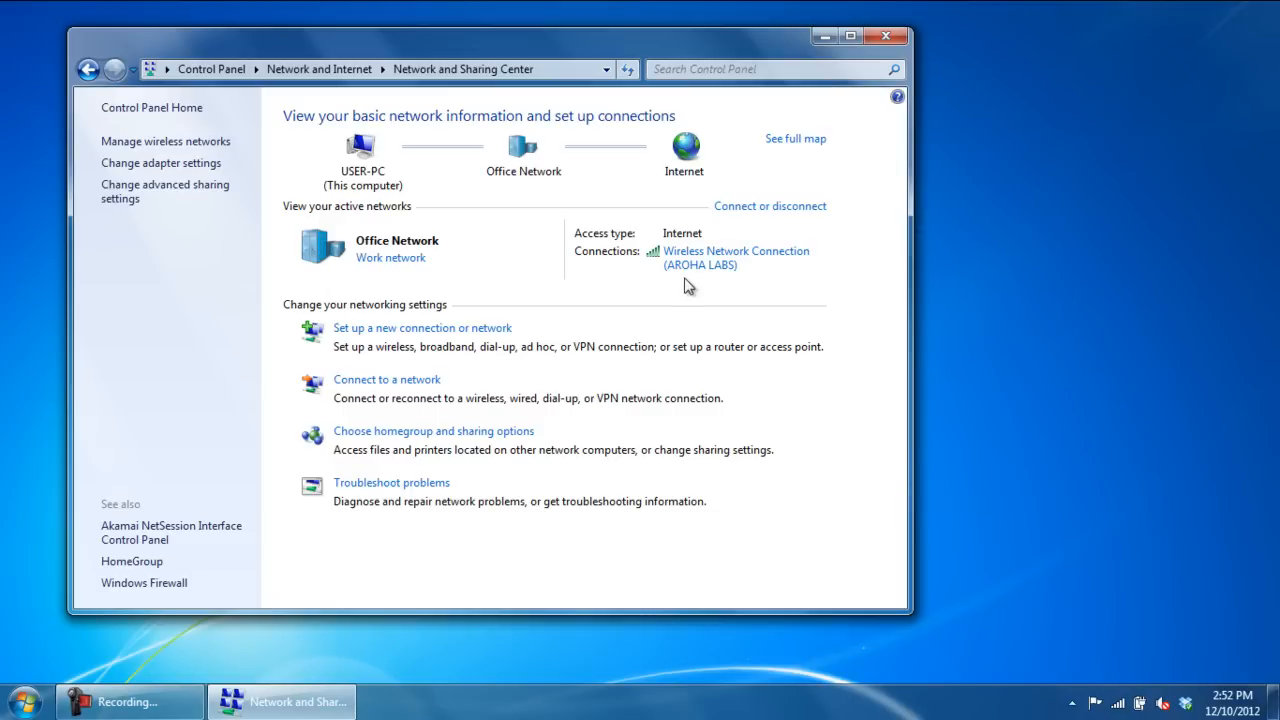
left_click(736, 257)
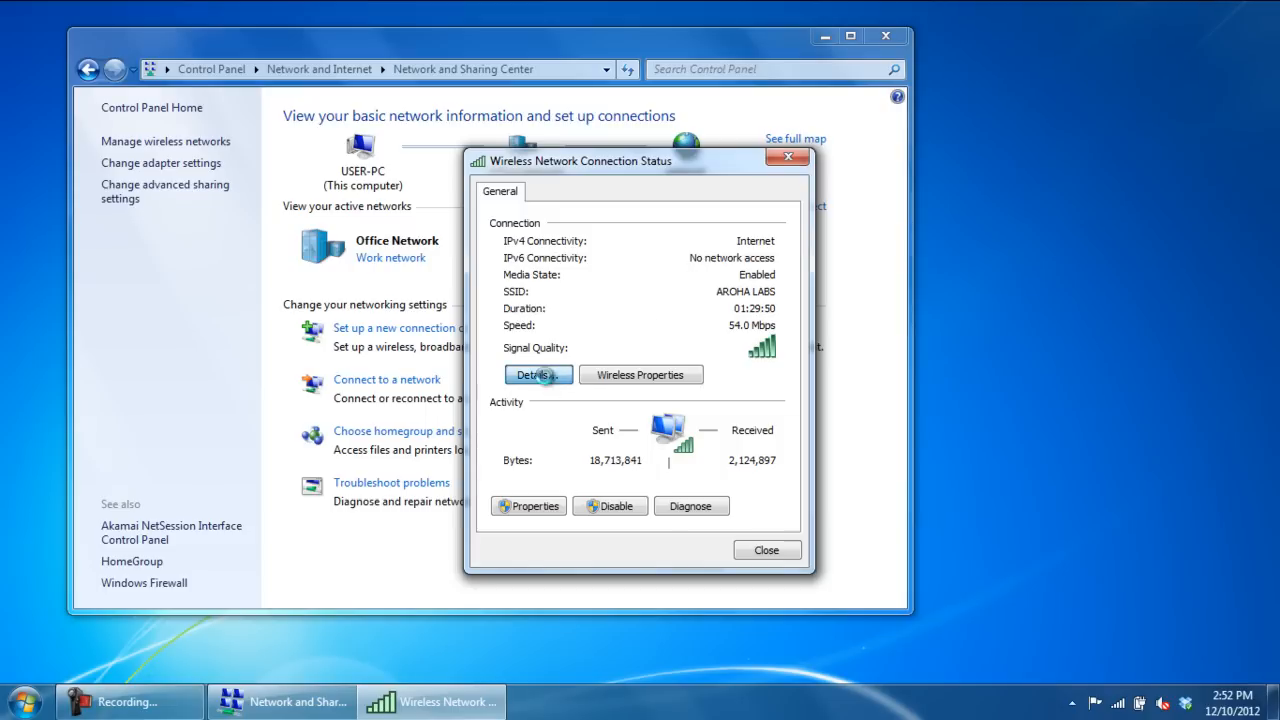
Step: Read physical address 5C-AC-4C-AA-26-93 in Details, then close all network windows
left_click(538, 374)
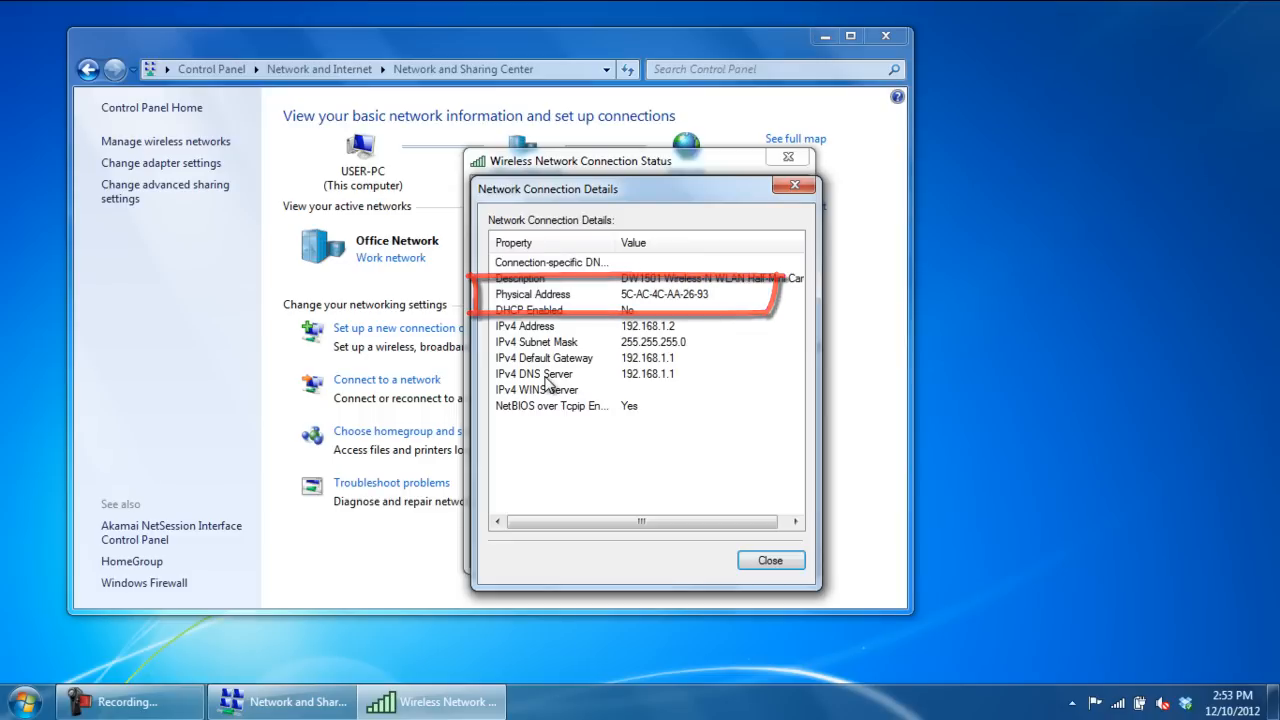
left_click(770, 560)
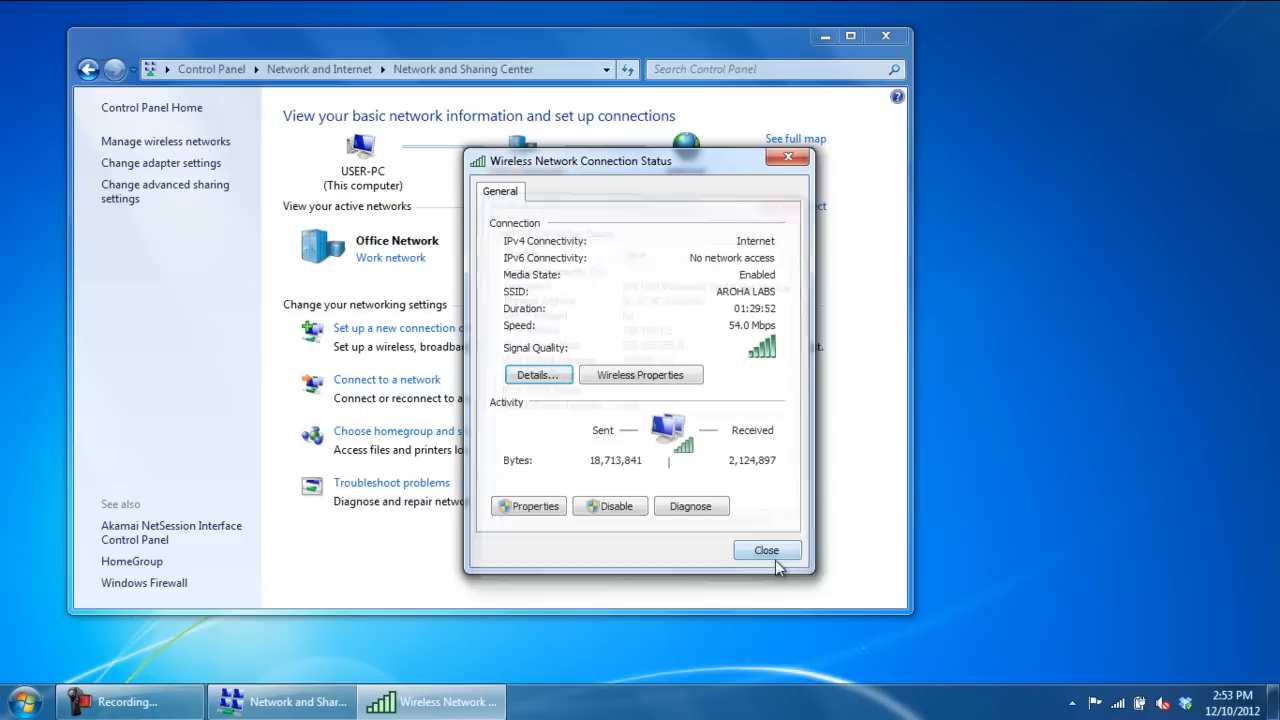
left_click(766, 550)
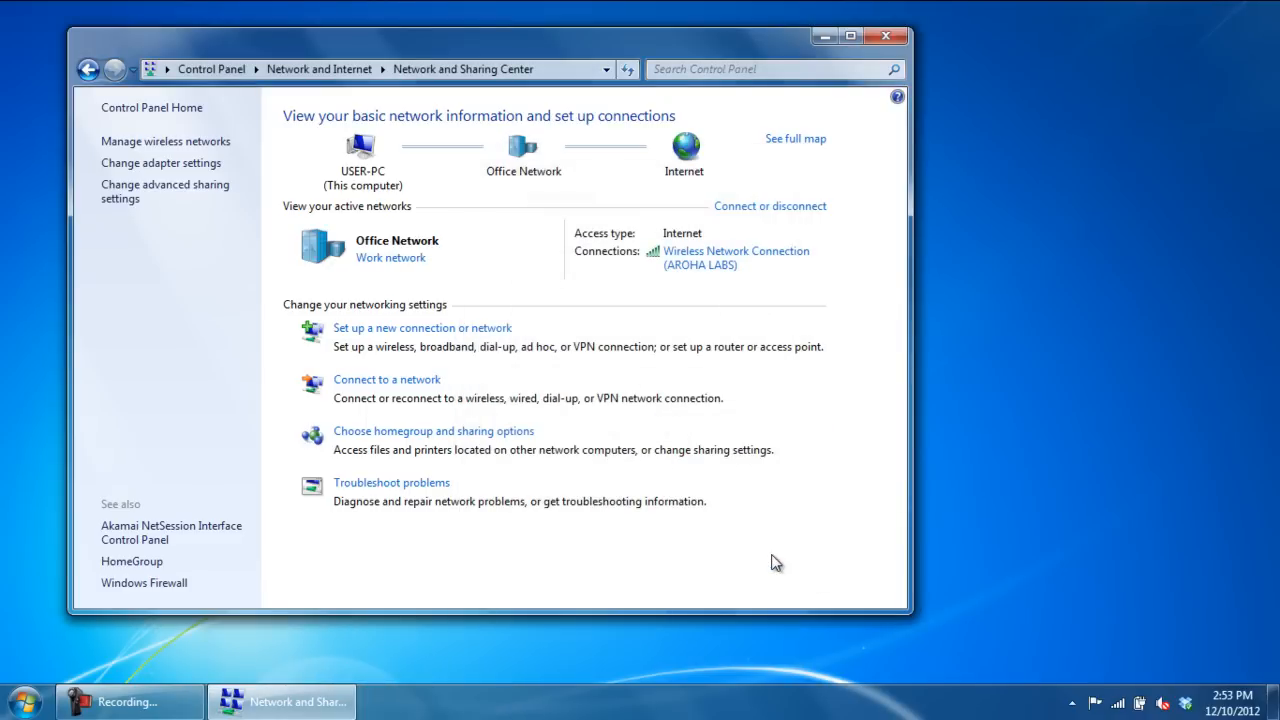
left_click(884, 36)
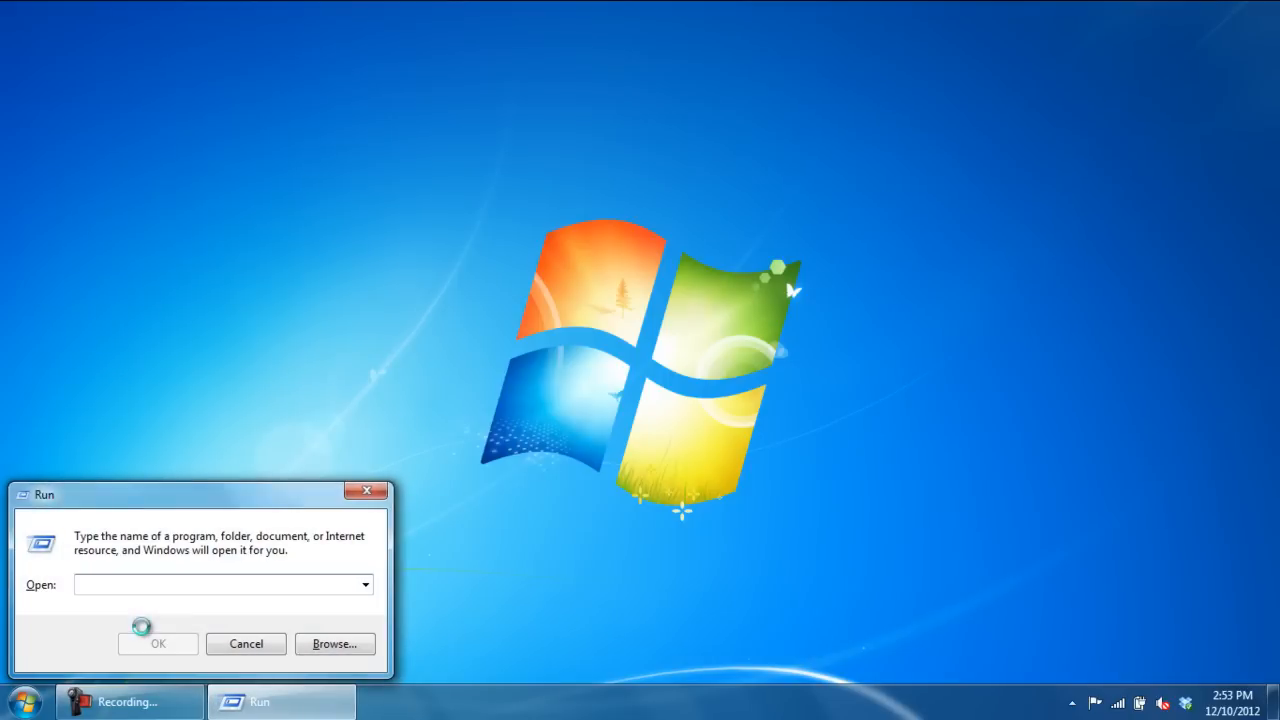
Step: Run ncpa.cpl to open the Network Connections folder
type("ncpa")
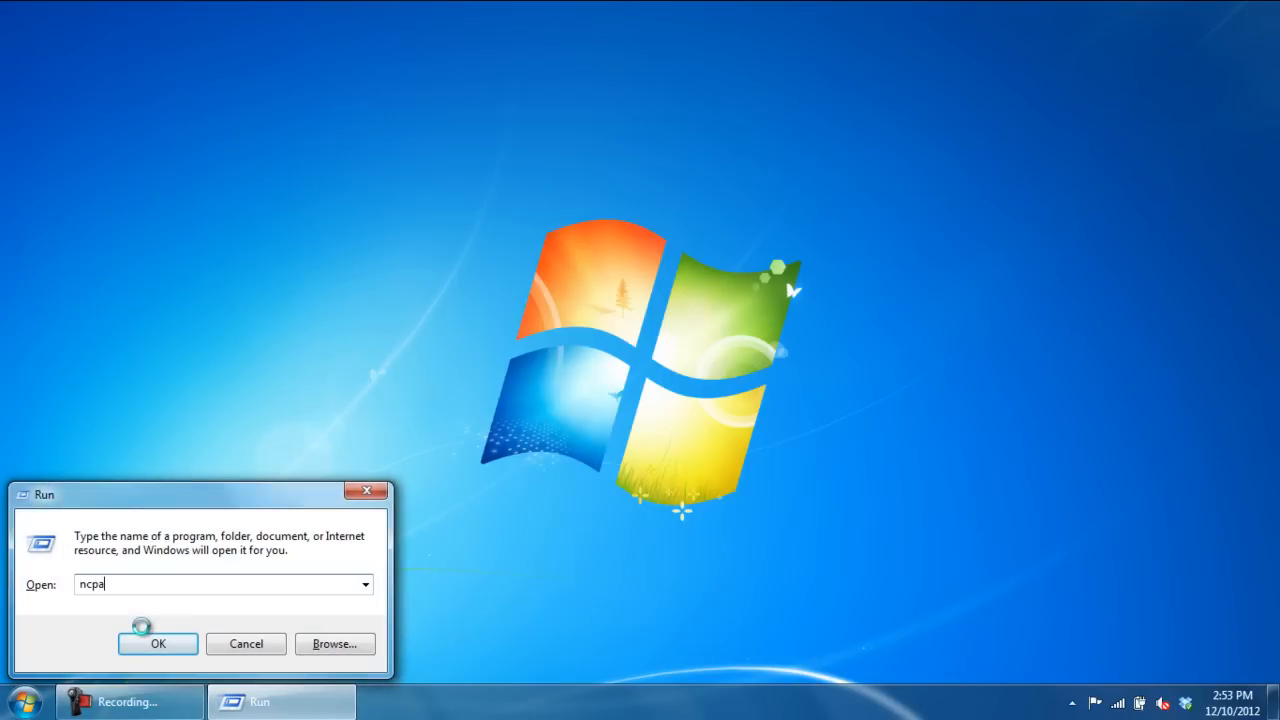
type(".cp")
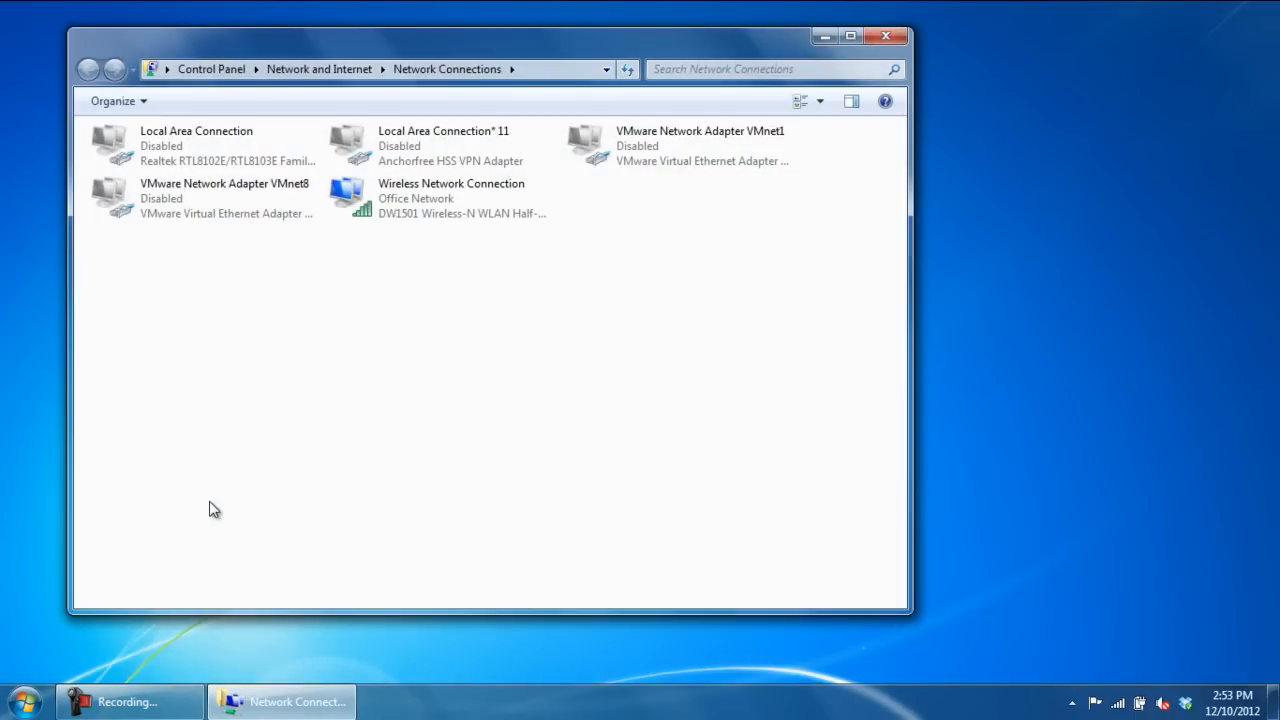
right_click(440, 197)
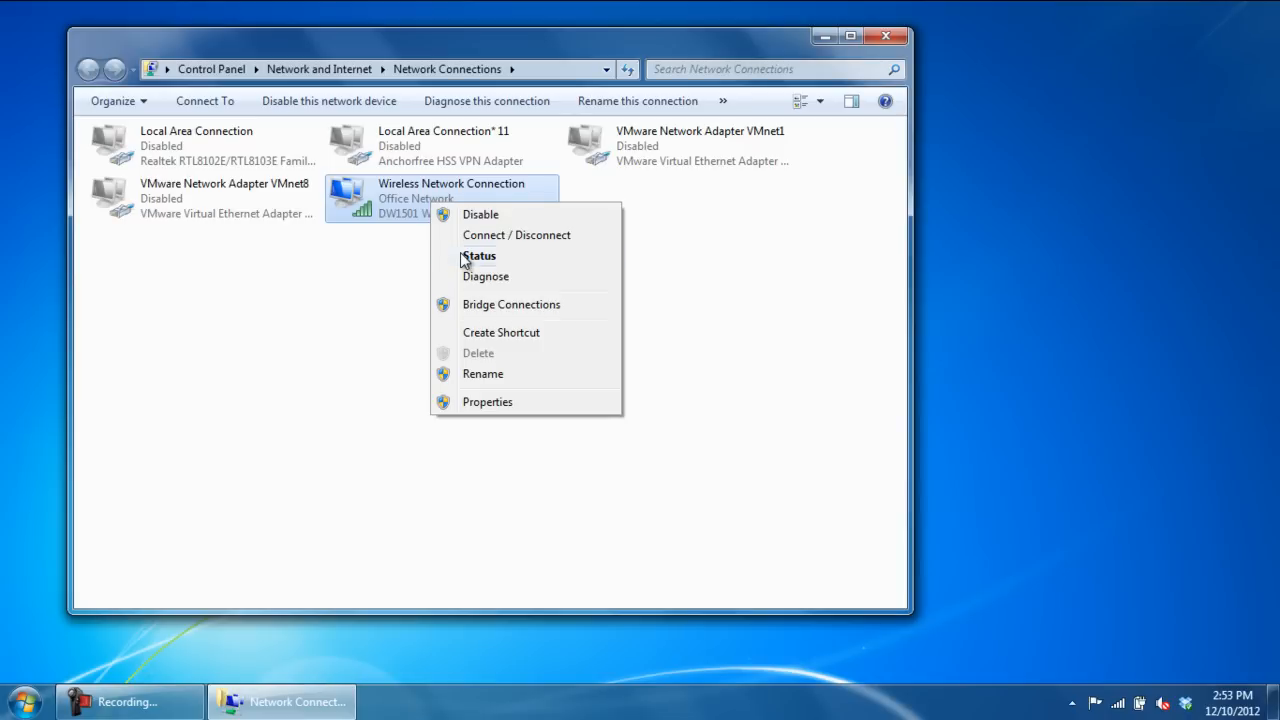
left_click(479, 255)
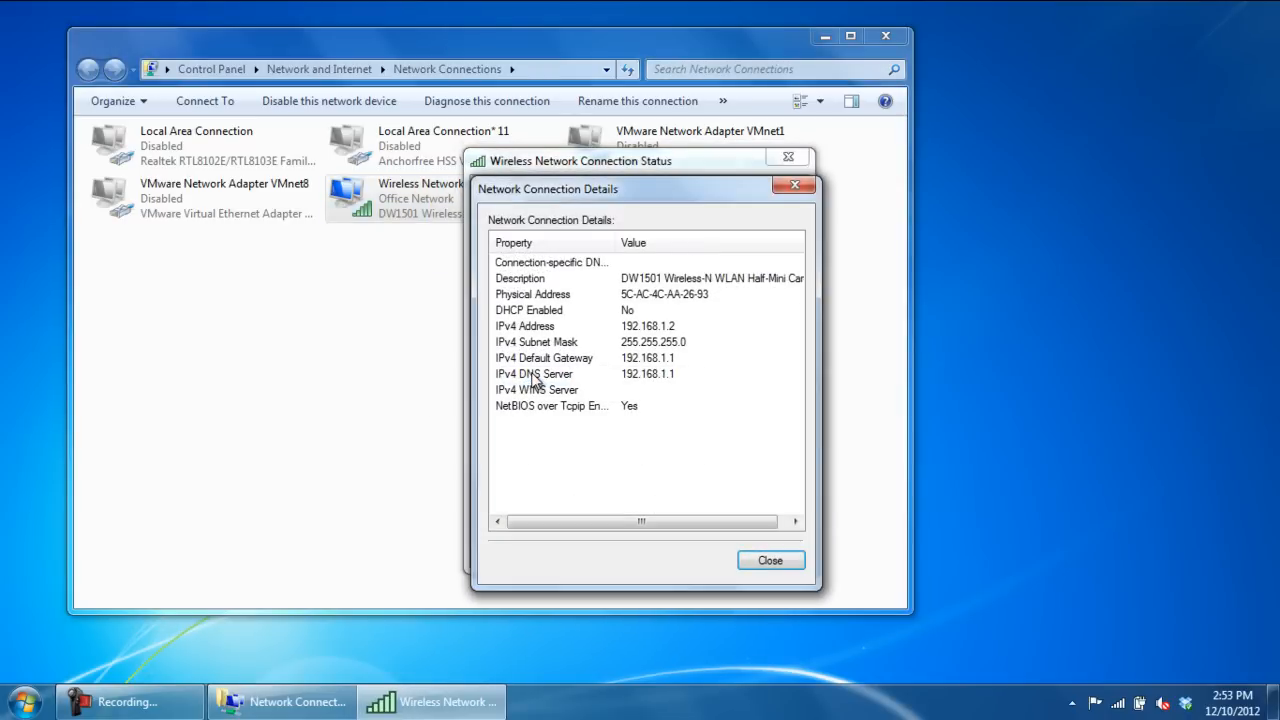
left_click(770, 560)
type("getmac")
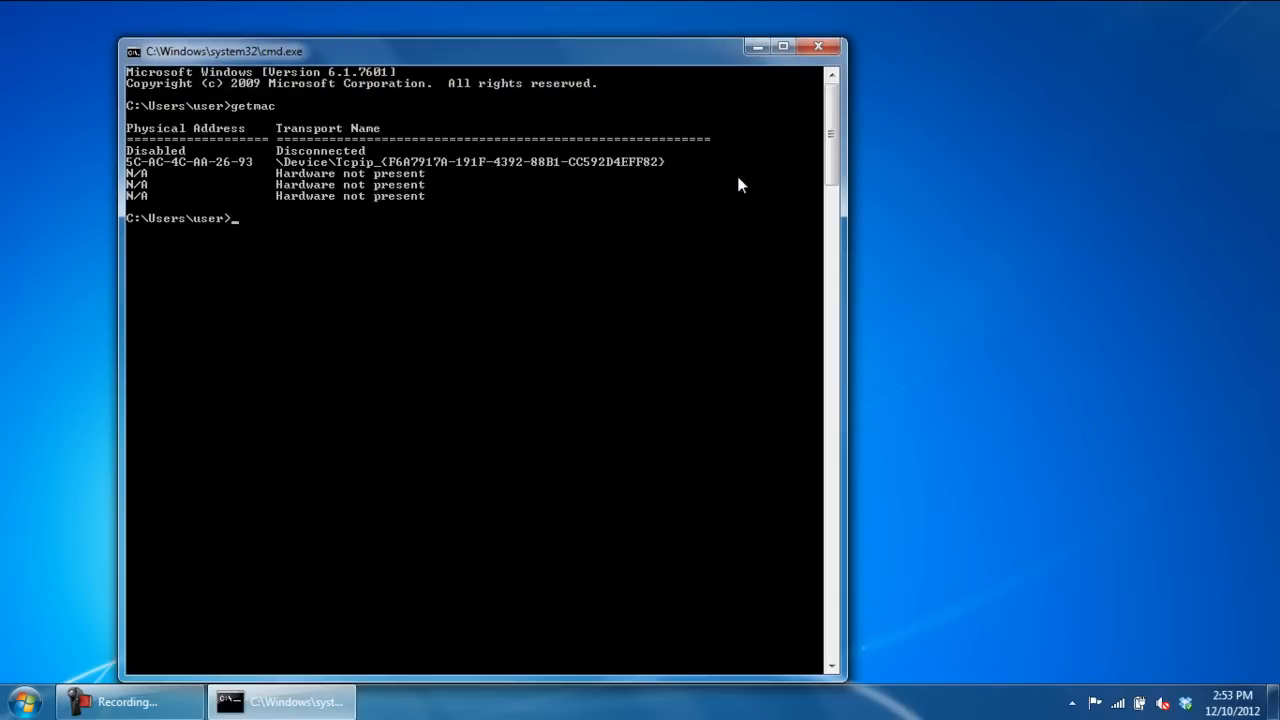
Step: Type ipconfig at the Command Prompt below the getmac output
type("ipconfig")
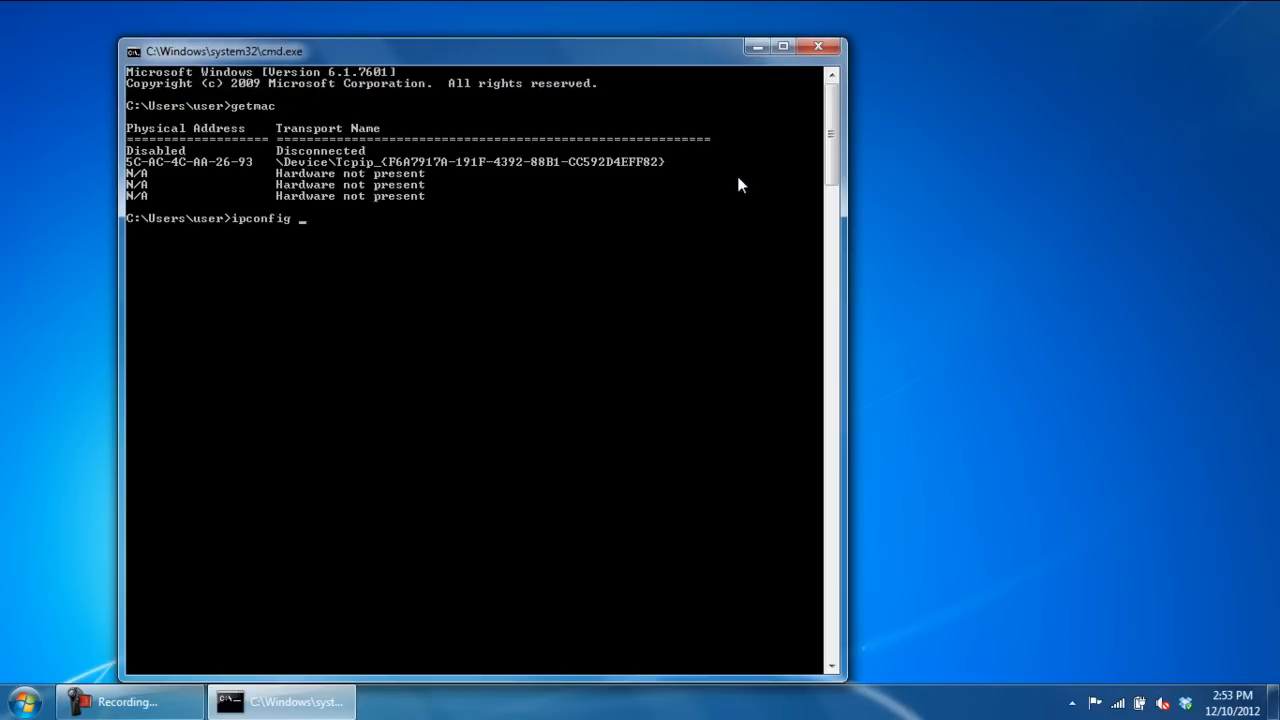